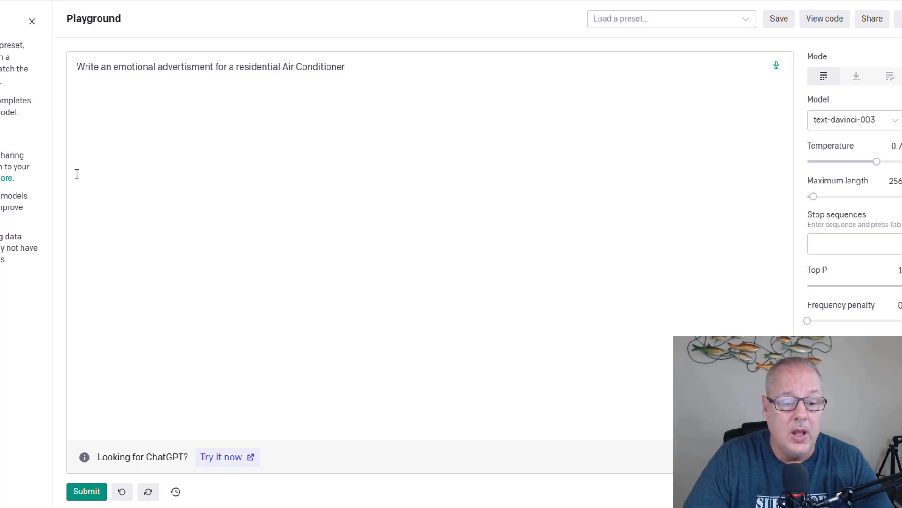
mouse_move(328, 251)
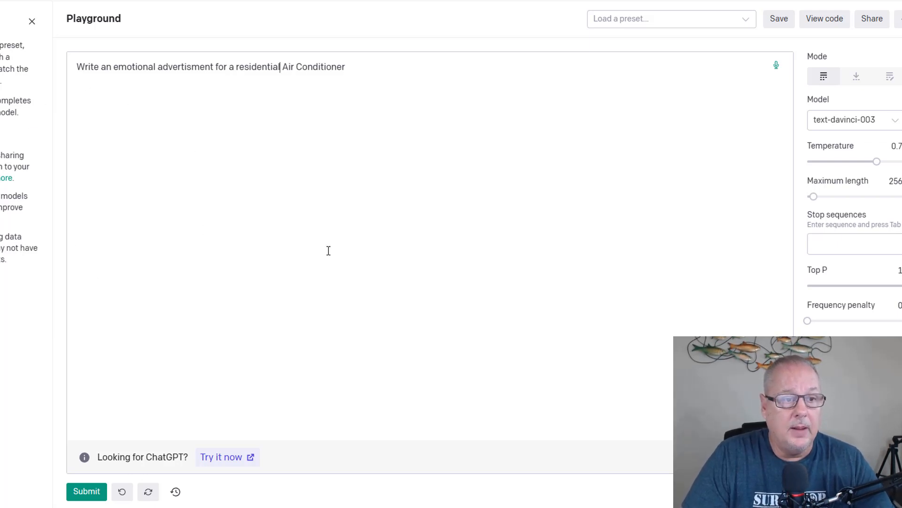
mouse_move(613, 265)
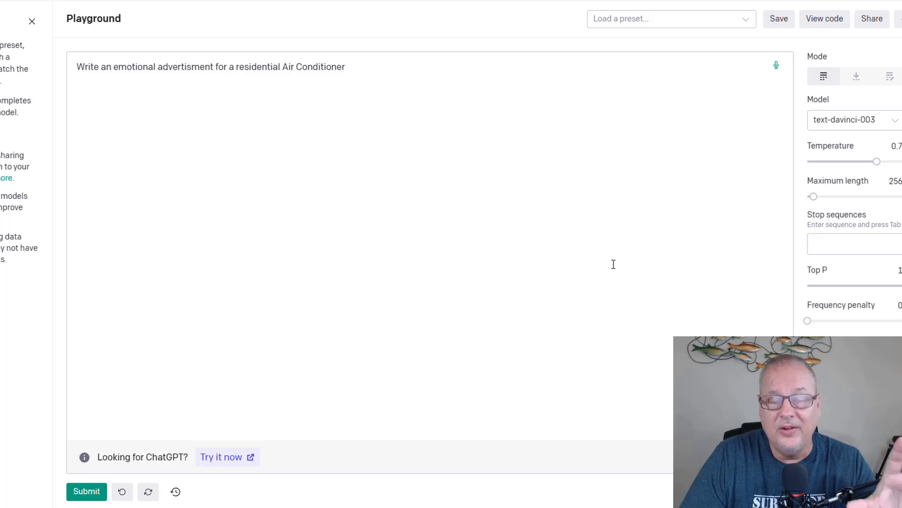
mouse_move(221, 148)
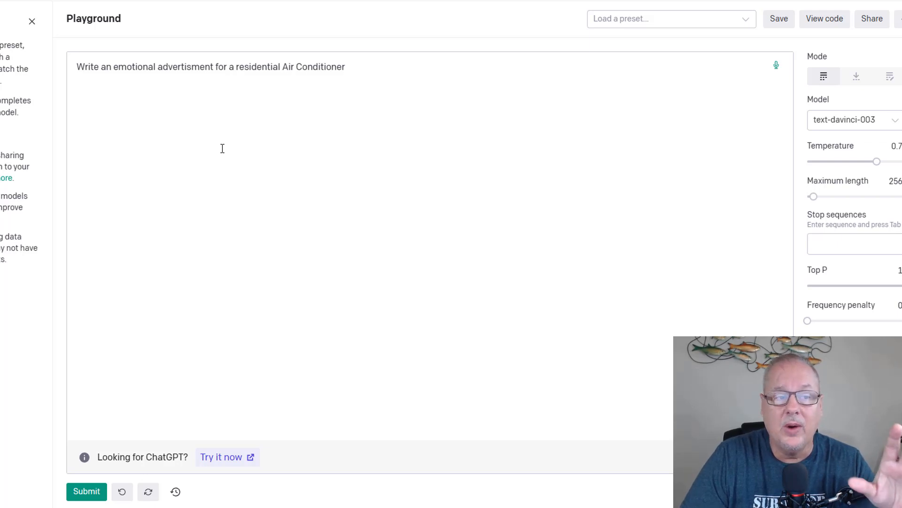
mouse_move(208, 74)
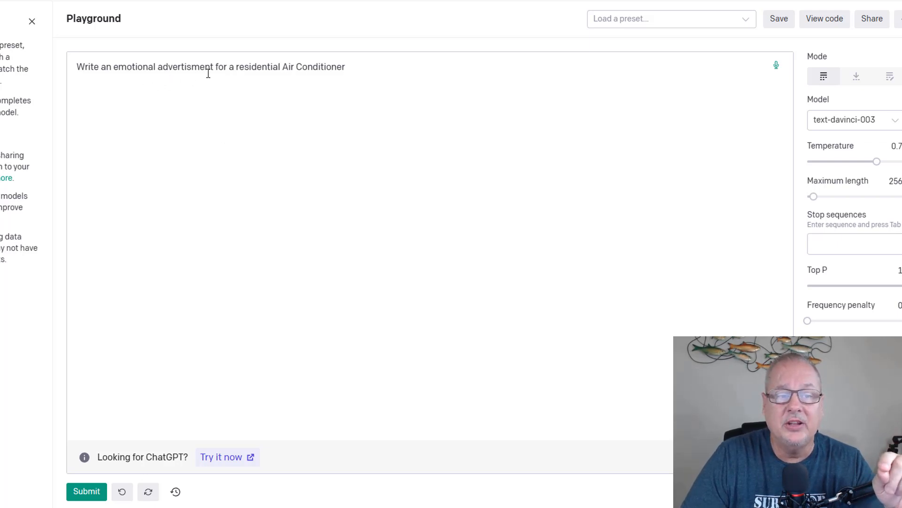
mouse_move(356, 72)
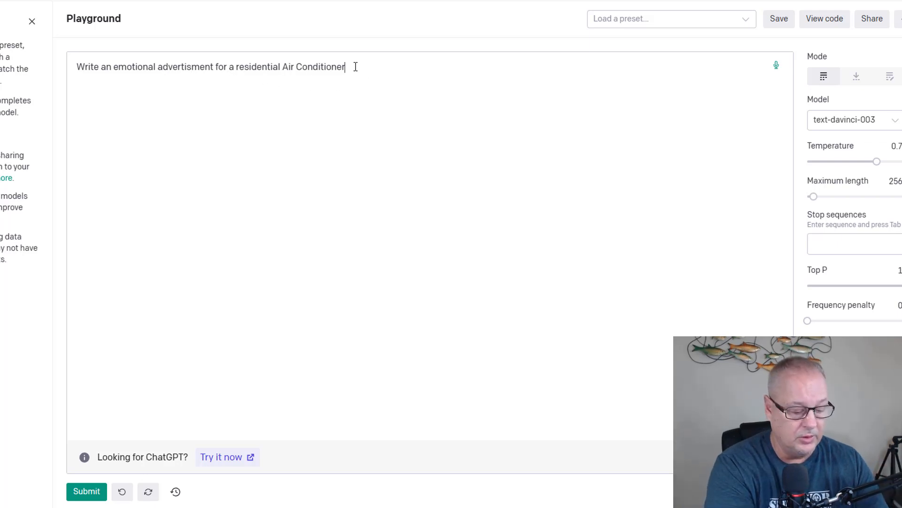
Change the prompt's ending from 'Conditioner' to 'Conditioning System'.
key("Backspace")
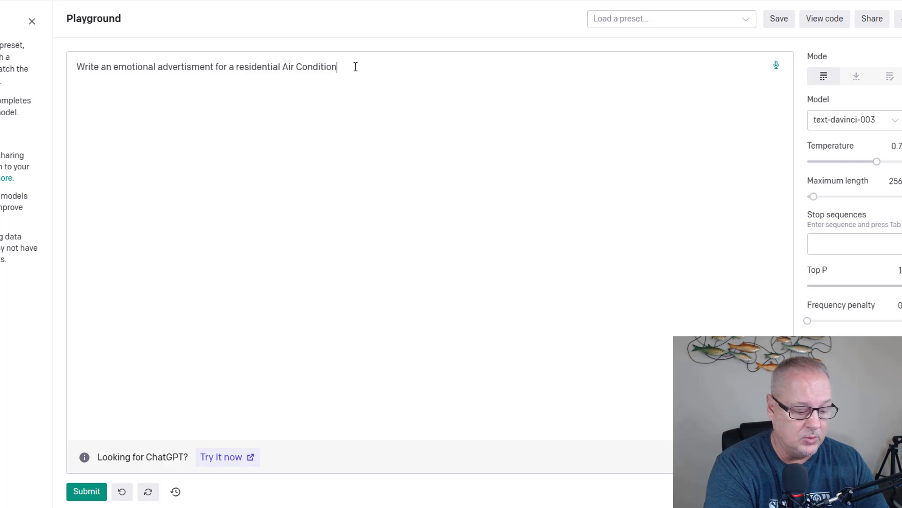
type("ing Sys")
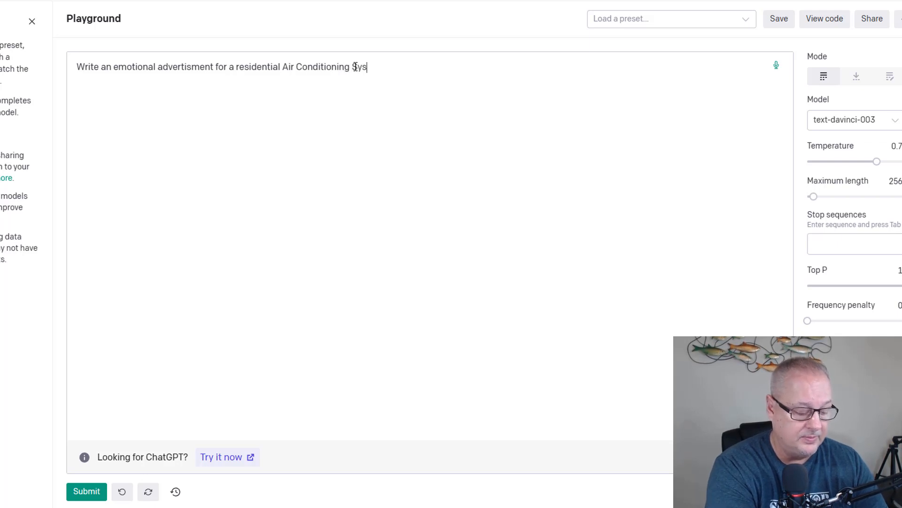
type("tem")
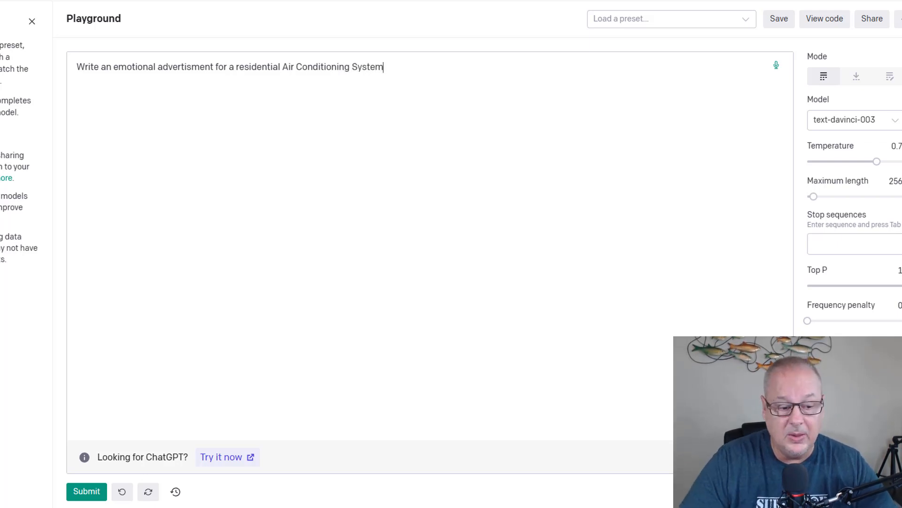
Submit the air conditioning prompt, then place the cursor at the prompt's end.
left_click(86, 491)
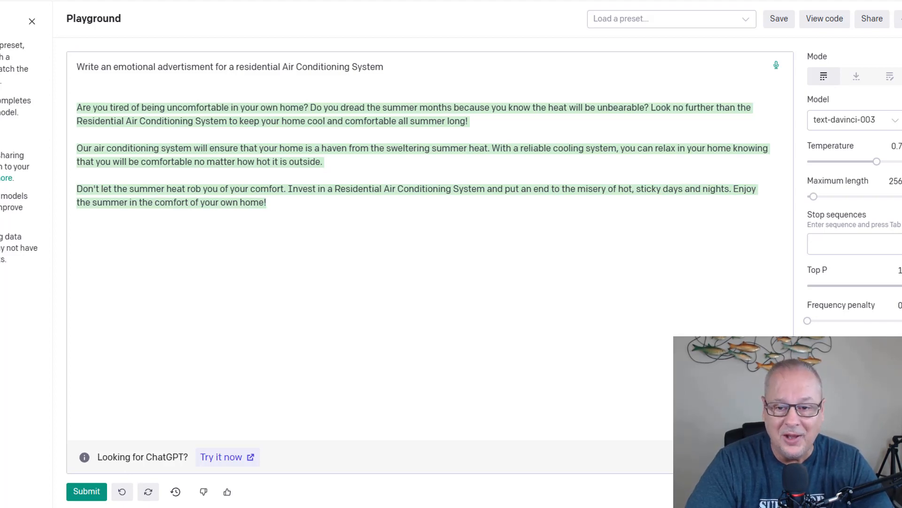
left_click(266, 202)
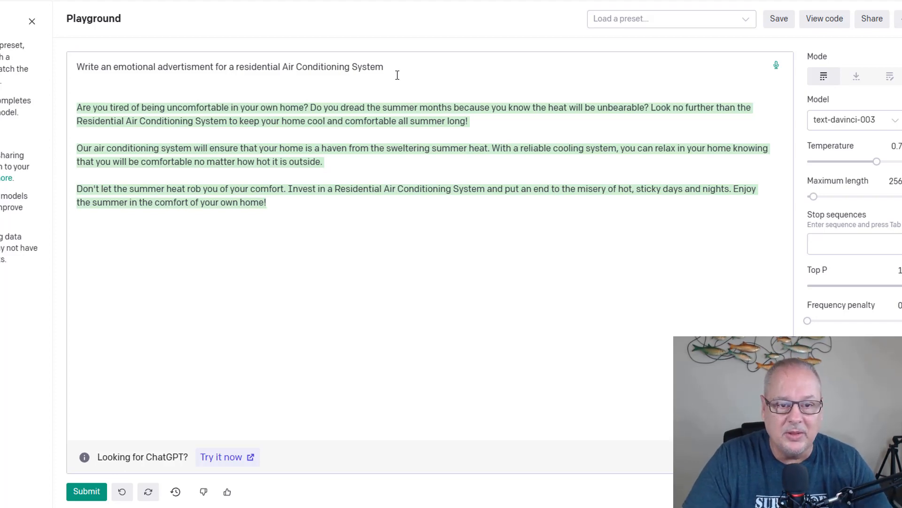
Swap 'Air Conditioning System' for 'furnace' and submit the prompt.
key("Backspace")
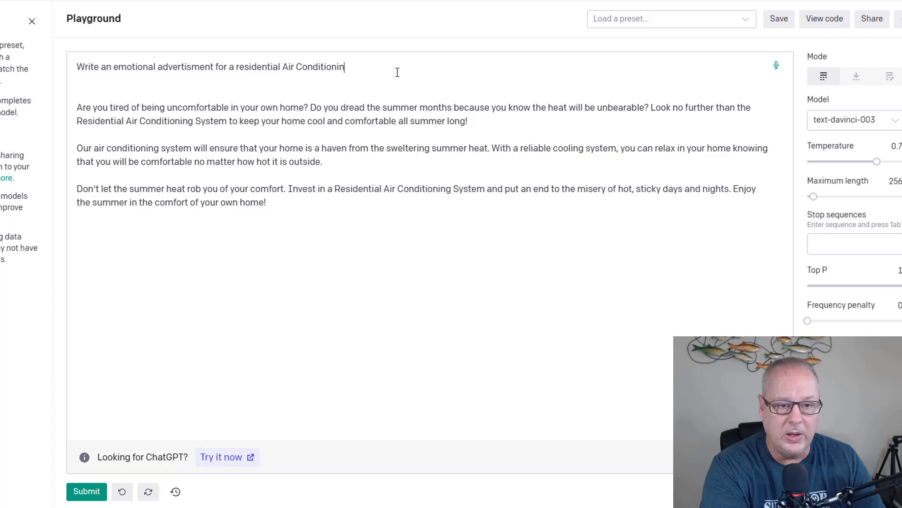
key("Backspace")
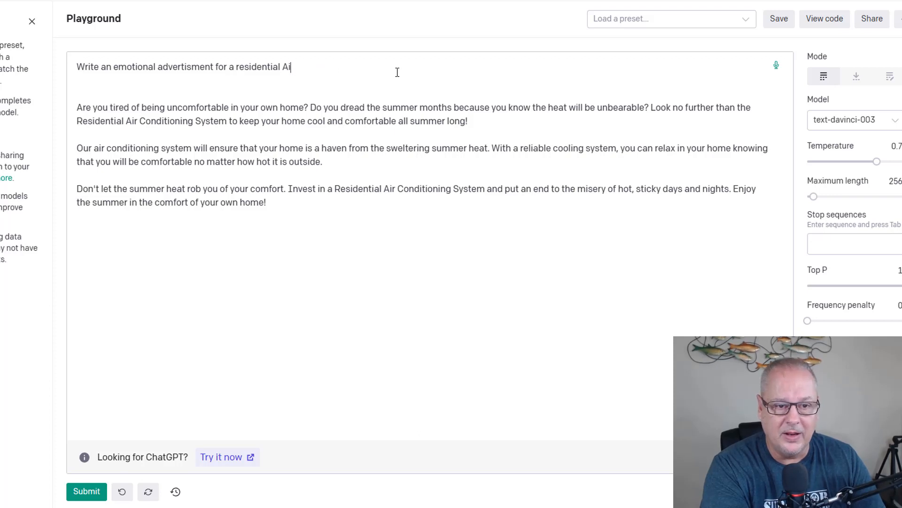
type("fur")
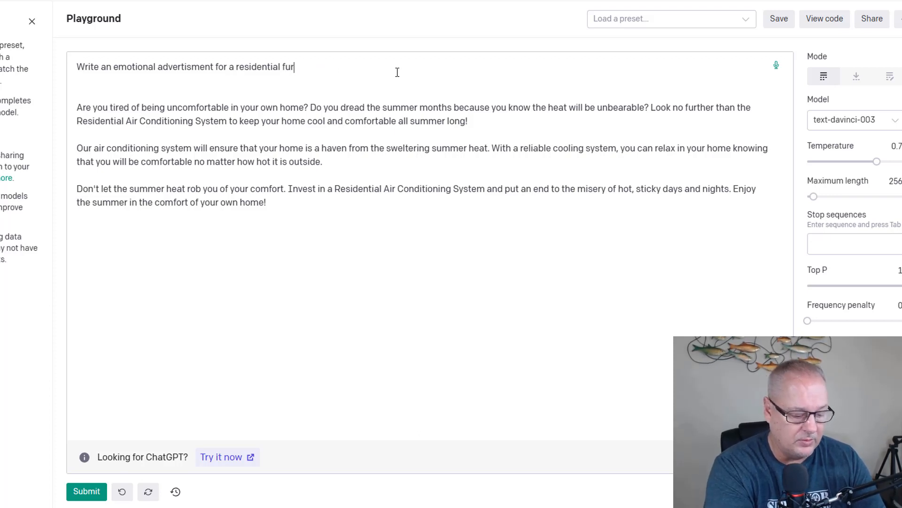
type("nace")
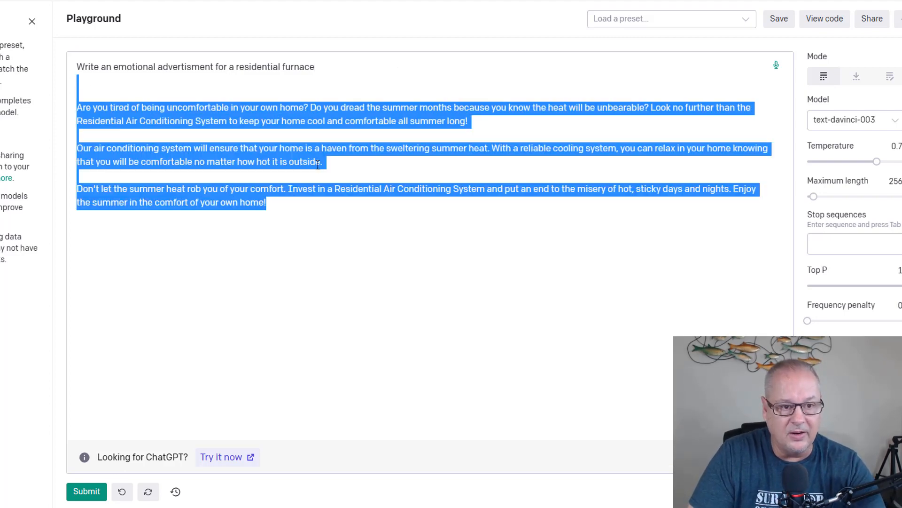
left_click(86, 490)
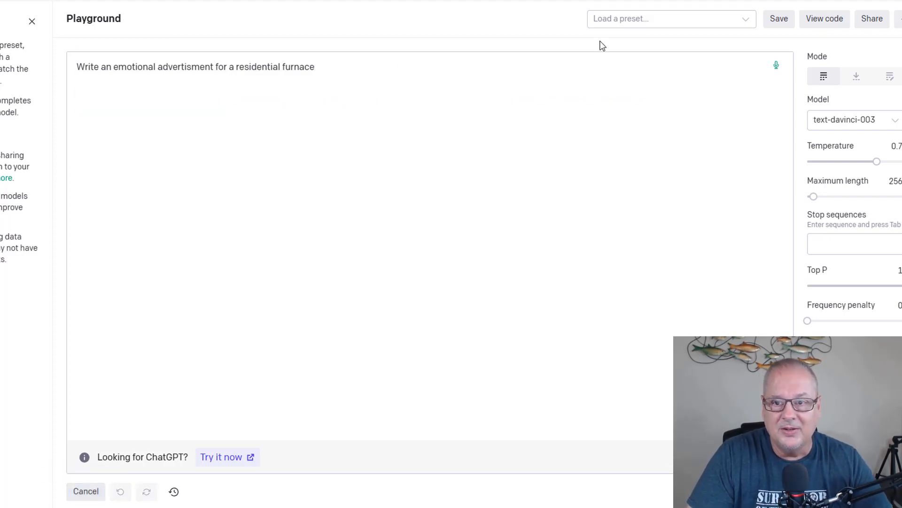
mouse_move(565, 21)
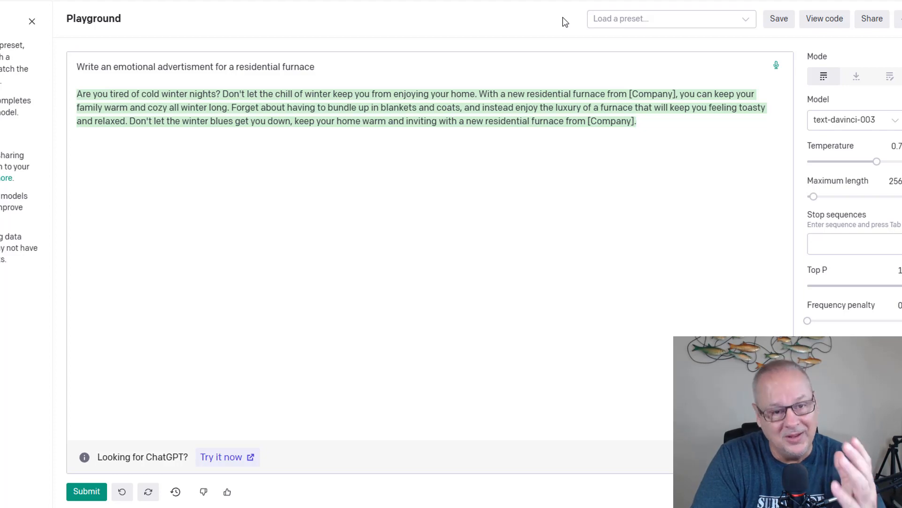
mouse_move(871, 179)
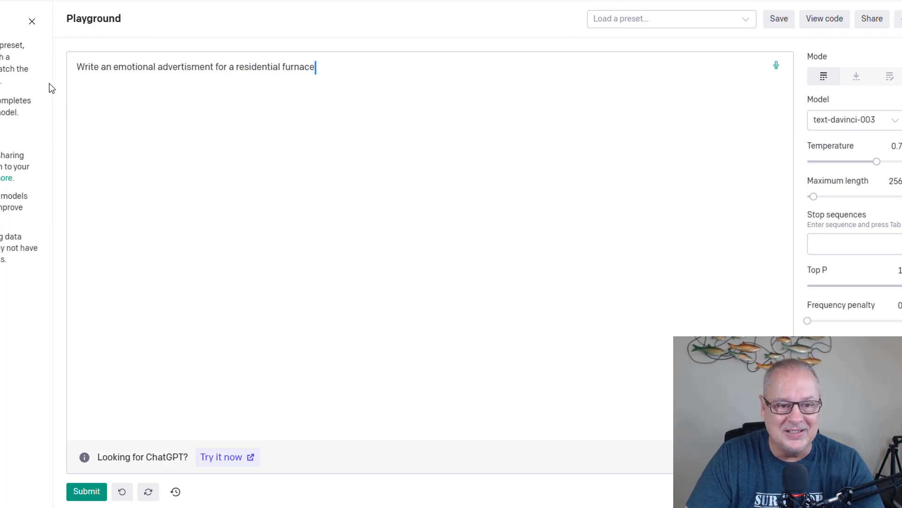
Enter the prompt 'How to advertise on Facebook', fixing the Facebook typo.
type("H")
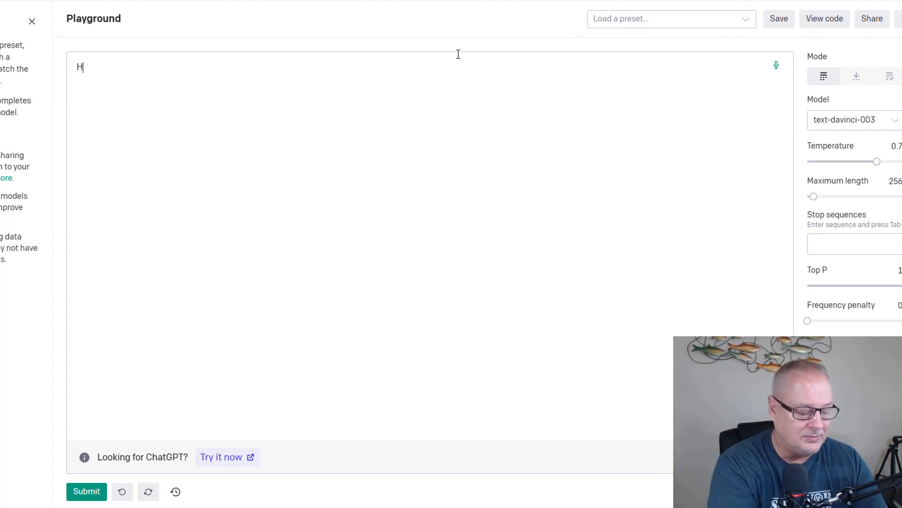
type("ow to")
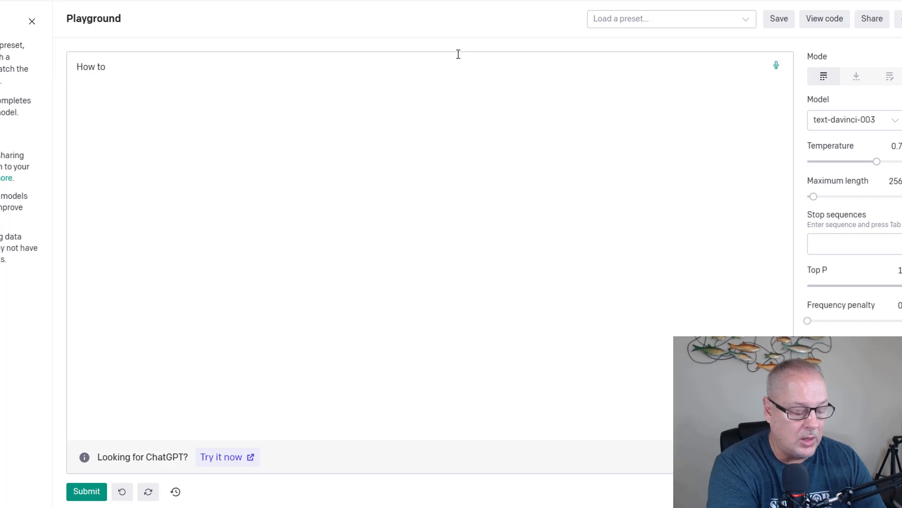
type("advert")
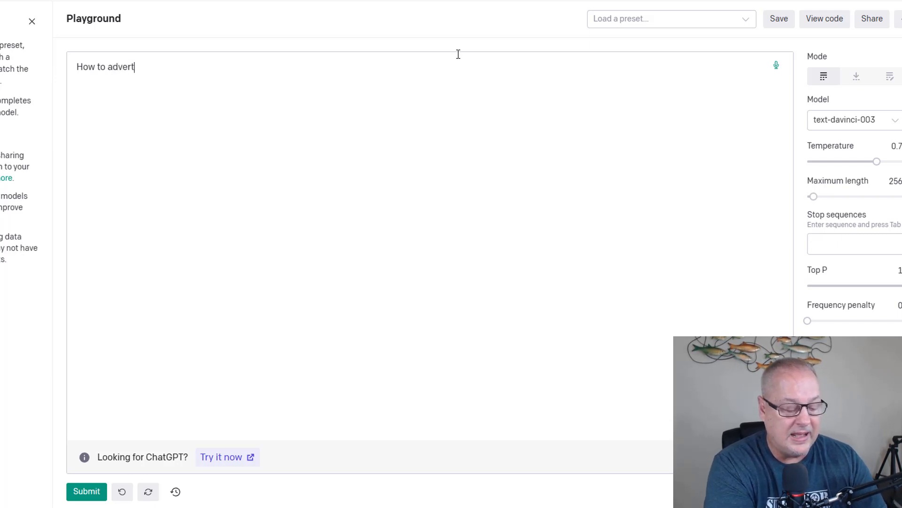
type("ise on")
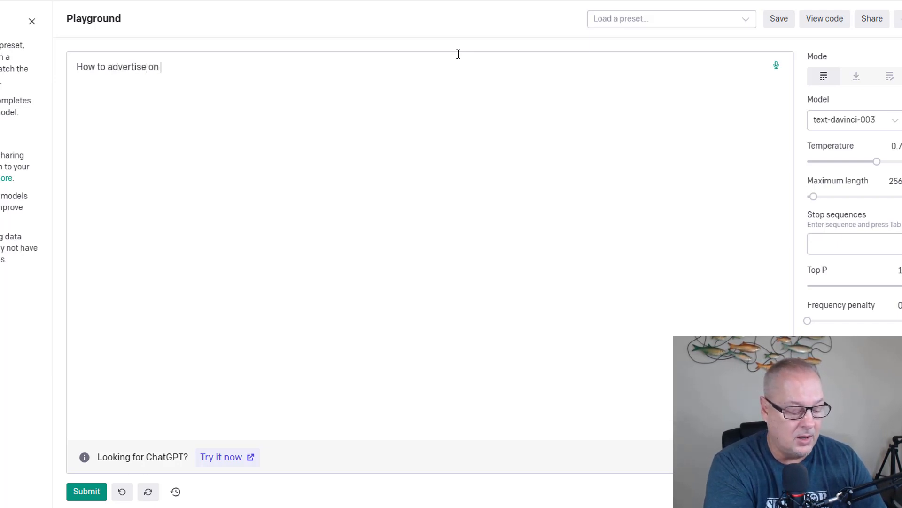
type("Facve")
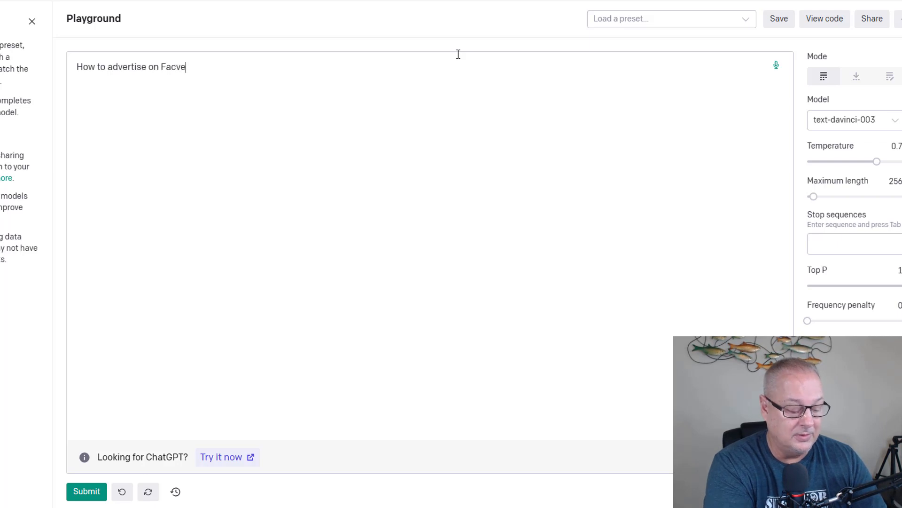
type("bo")
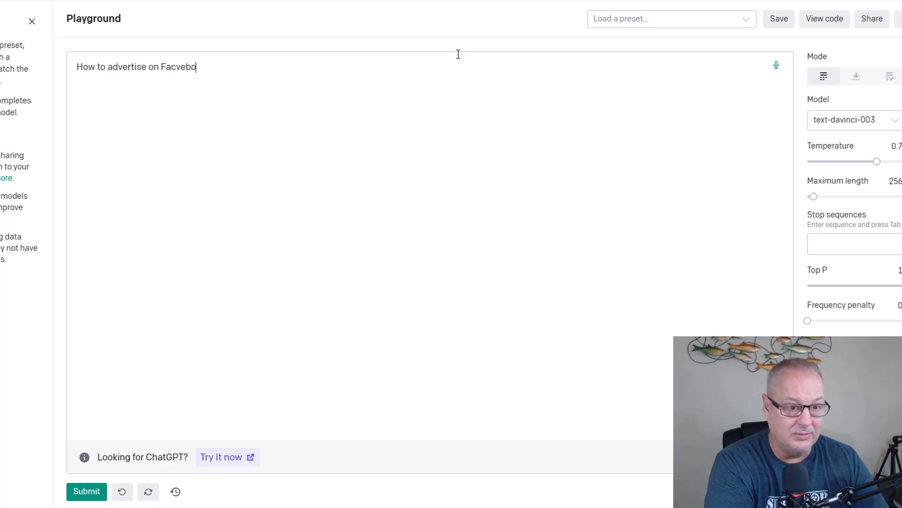
key("Backspace")
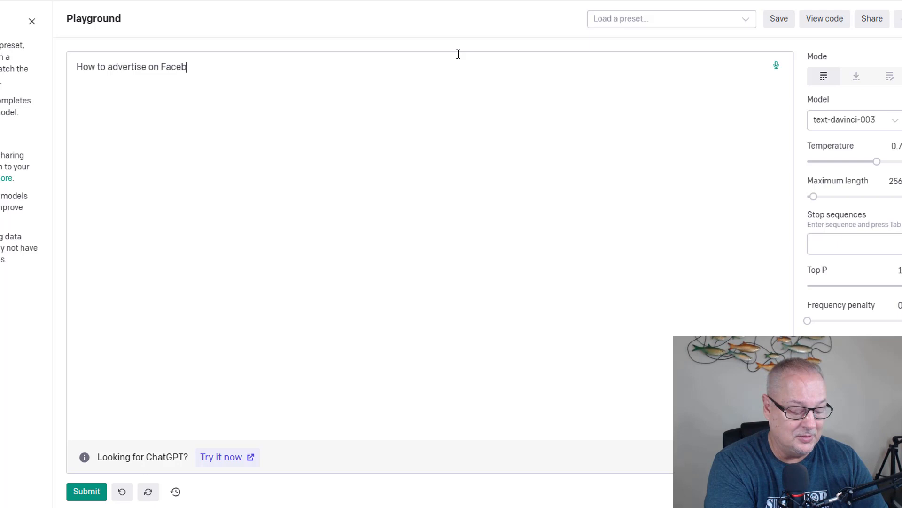
type("ook")
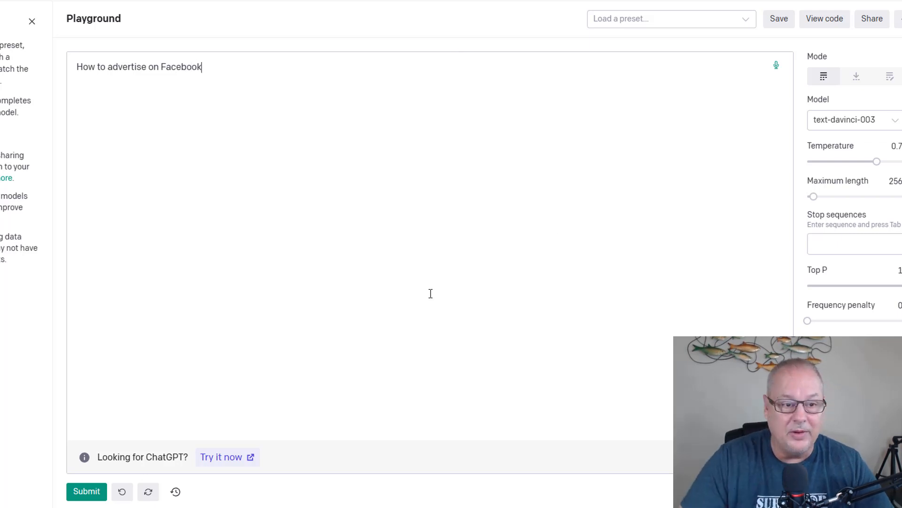
left_click(86, 491)
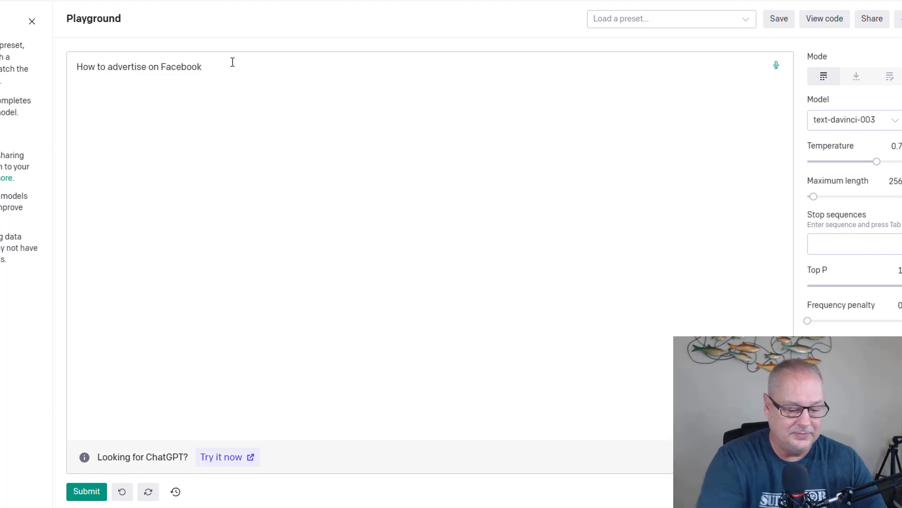
Reword the prompt to 'How to sell ice to an eskimo' and submit it.
key("Backspace")
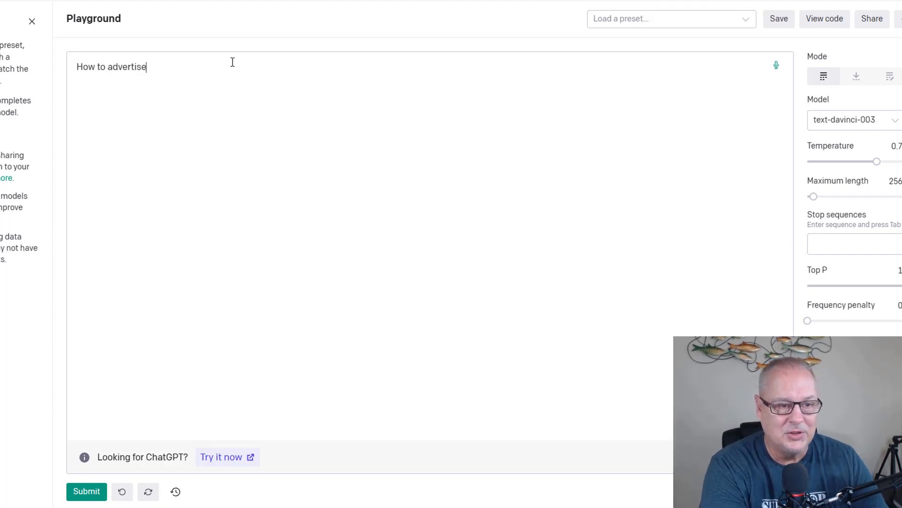
key("Backspace")
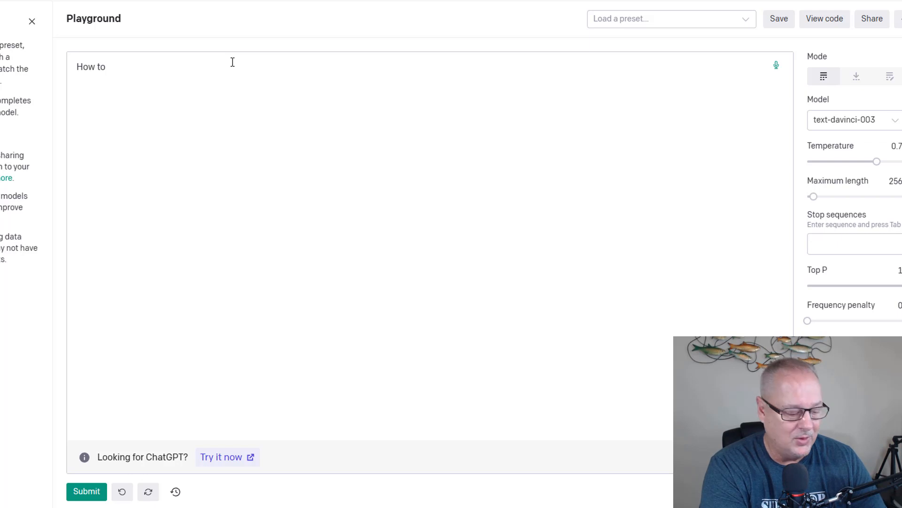
type("sell")
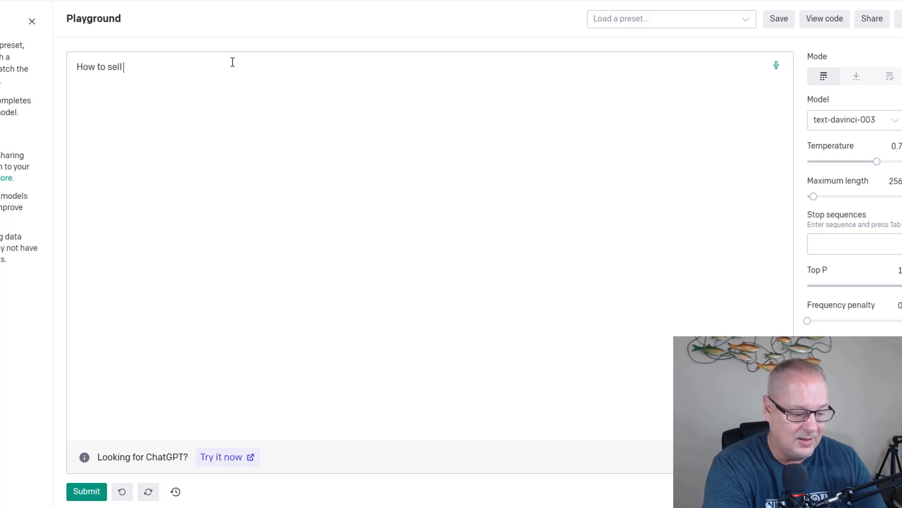
type("ice to a")
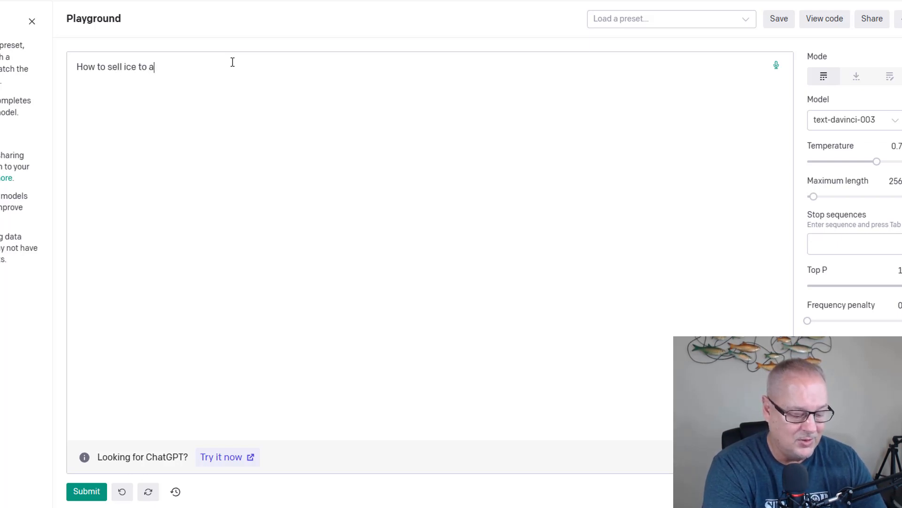
type("n exk")
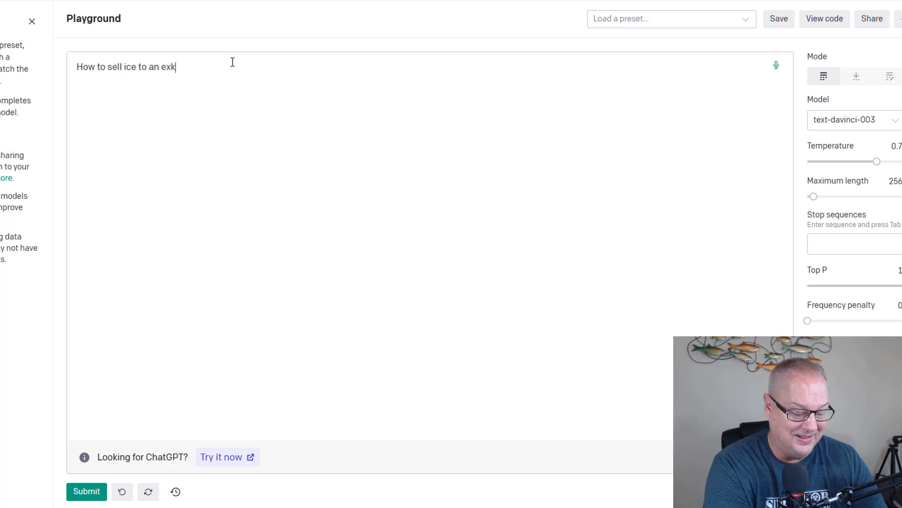
type("imo")
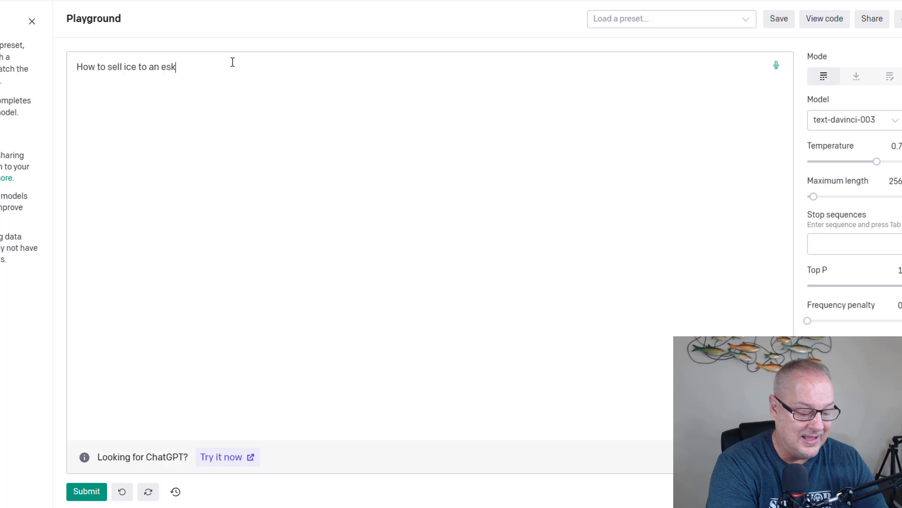
type("imo")
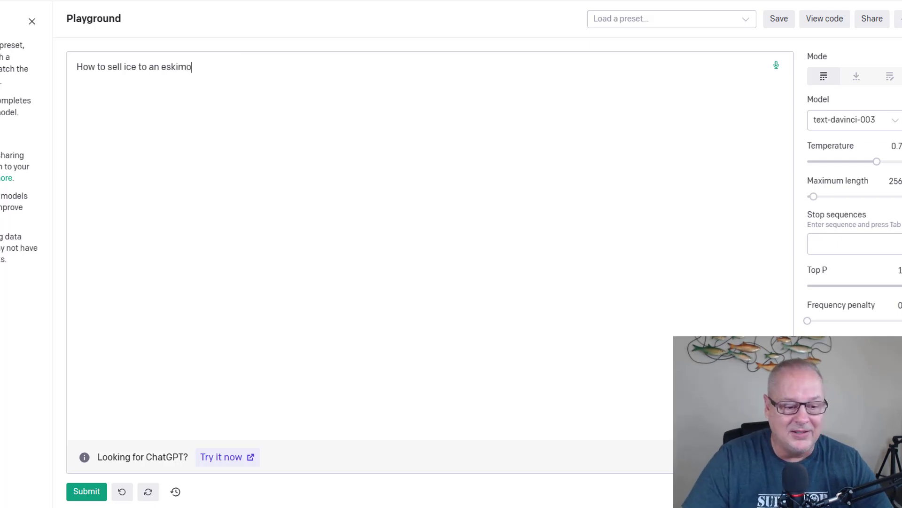
left_click(87, 491)
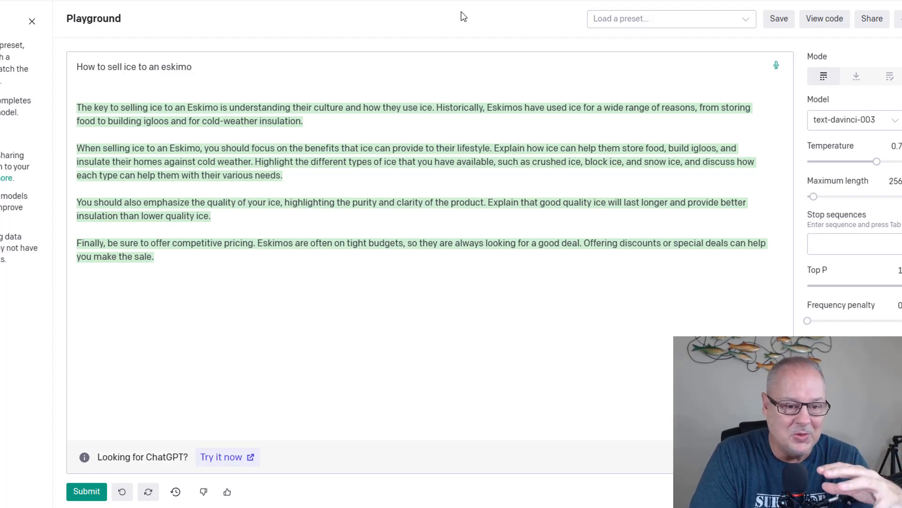
Delete the generated eskimo answer and return the cursor to the prompt's end.
left_click(154, 256)
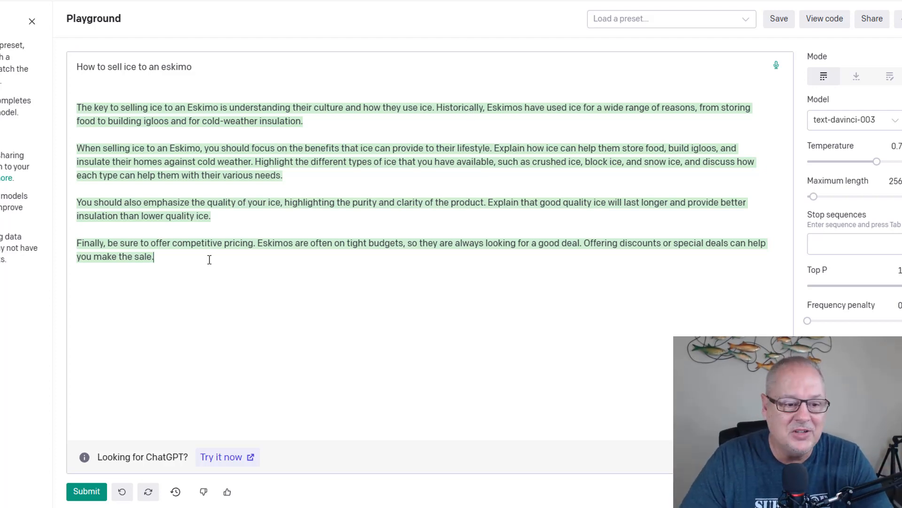
mouse_move(215, 272)
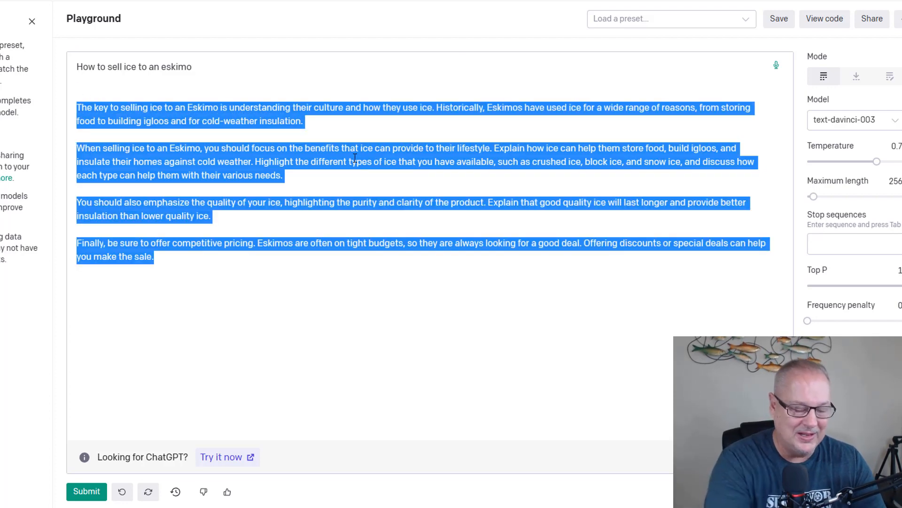
left_click(121, 492)
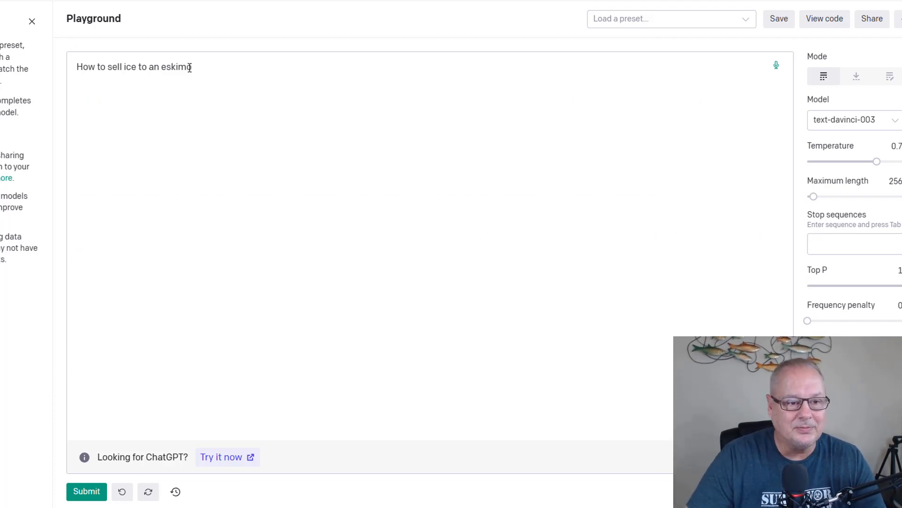
Replace the prompt with 'How to start an HVAC Company' and submit it.
key("BackSpace")
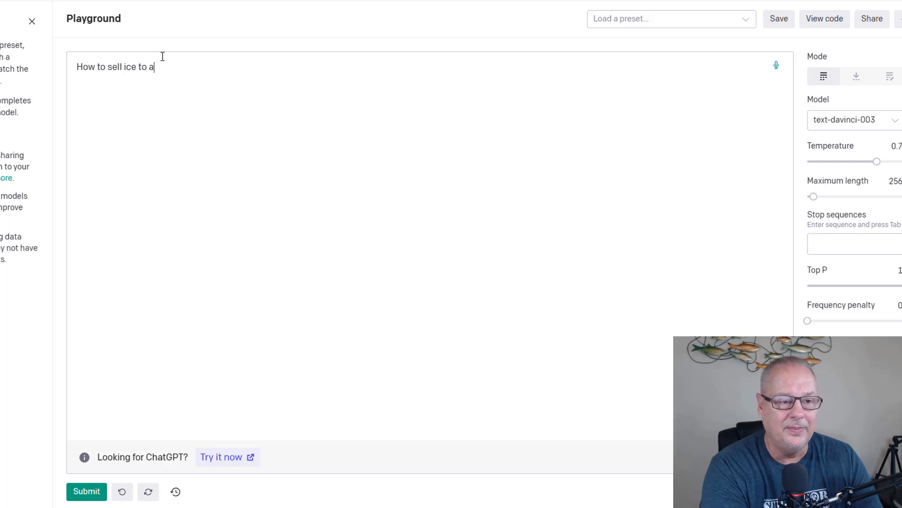
key("Backspace")
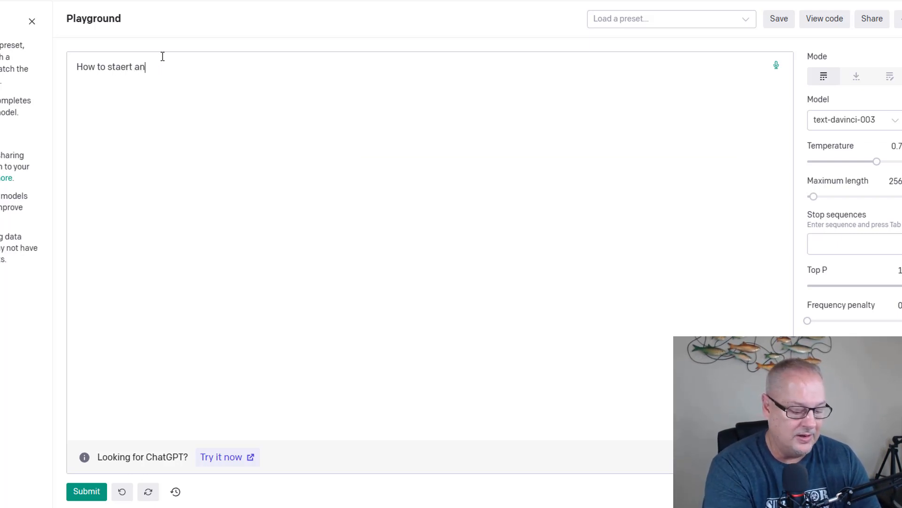
type("HVAC")
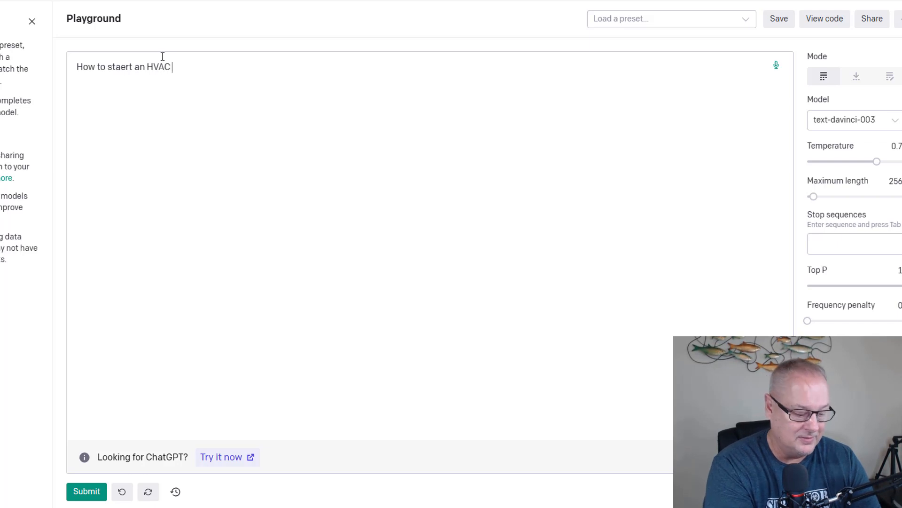
type("Compa")
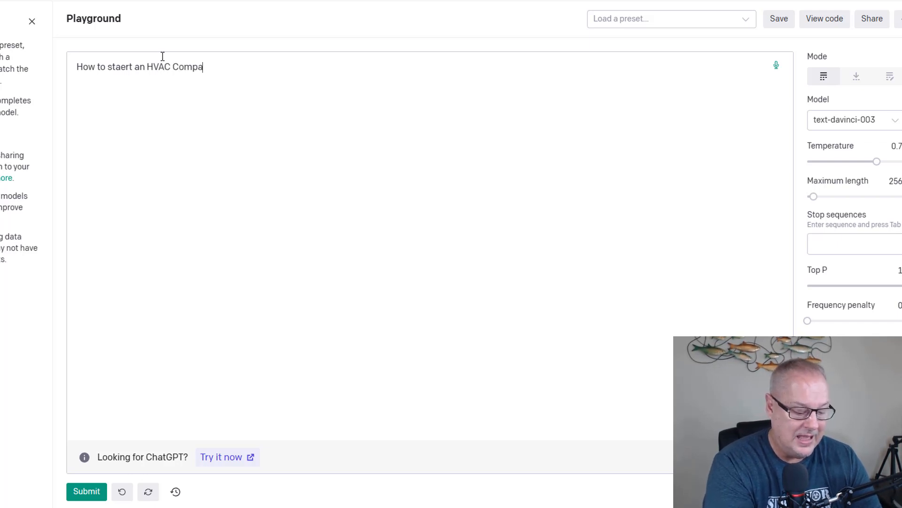
type("ny")
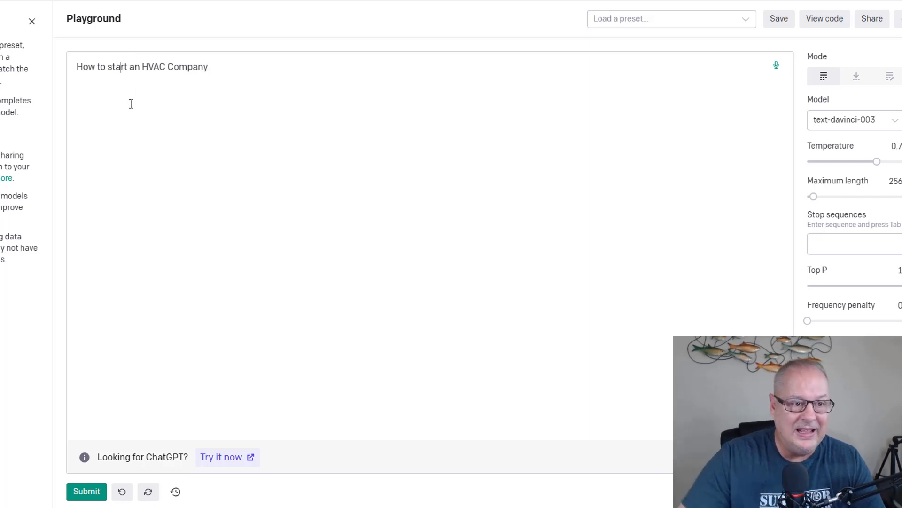
left_click(87, 492)
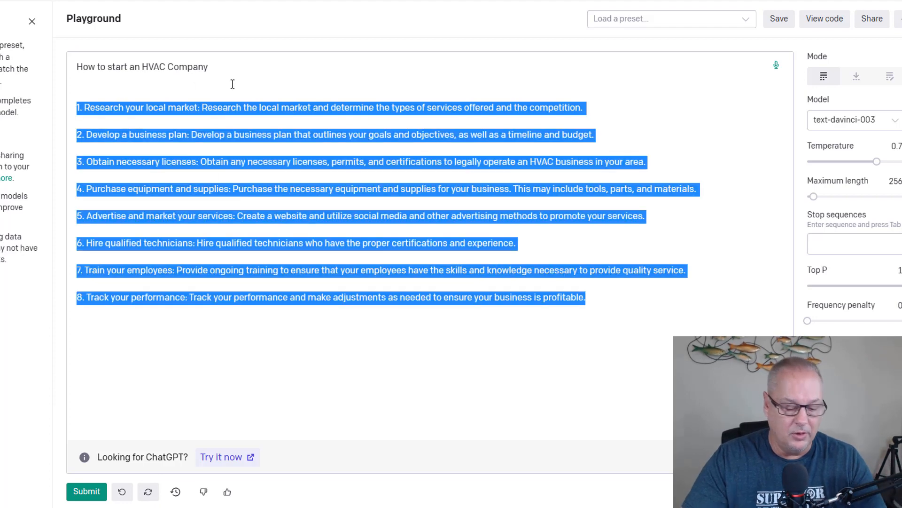
Put the cursor back at the end of 'How to start an HVAC Company'.
left_click(121, 491)
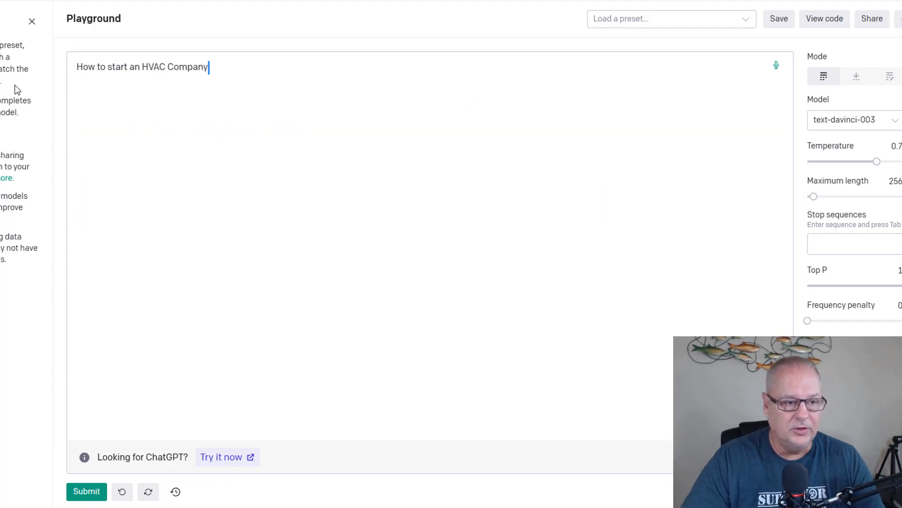
Submit the new prompt 'Write an article on the importance of HVAC Maintenance'.
key("Backspace")
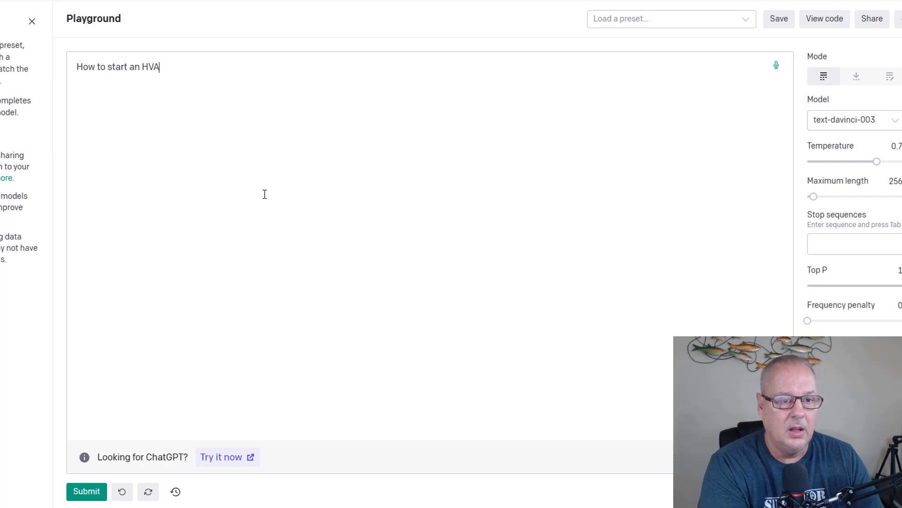
type("W")
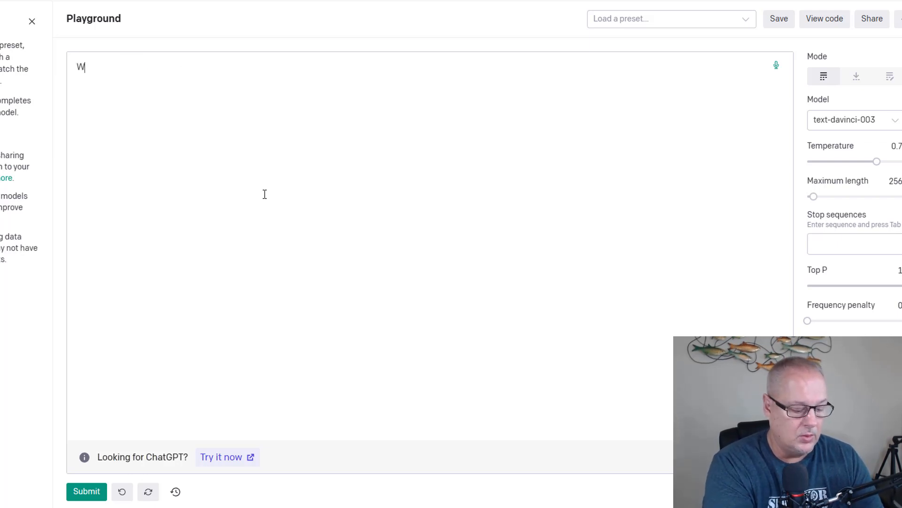
type("rite a b")
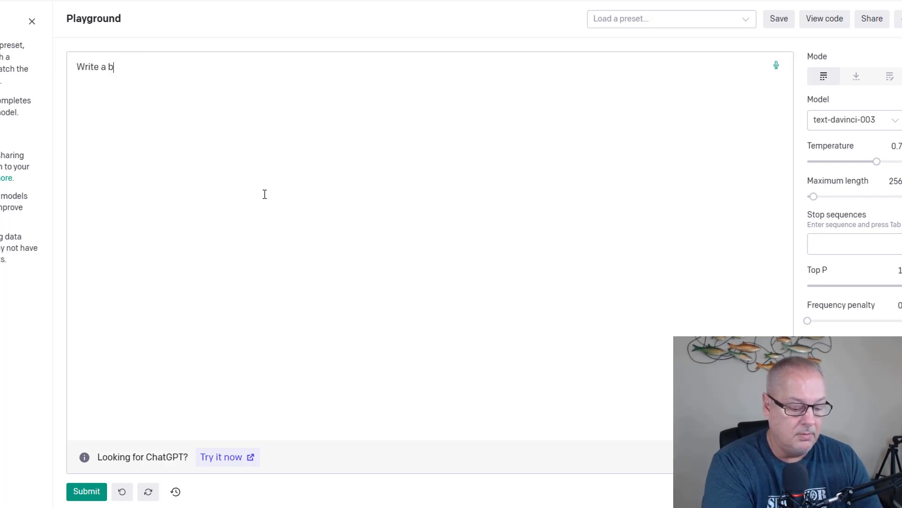
key("Backspace")
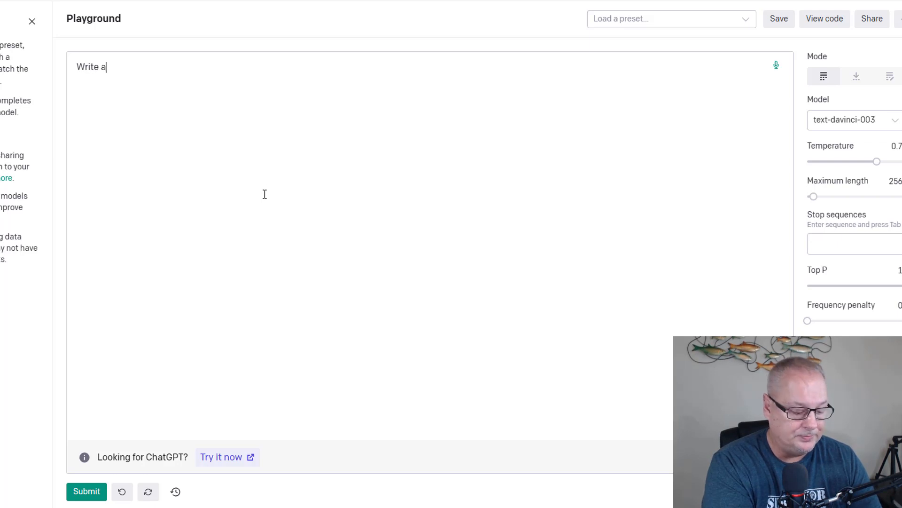
type("n art")
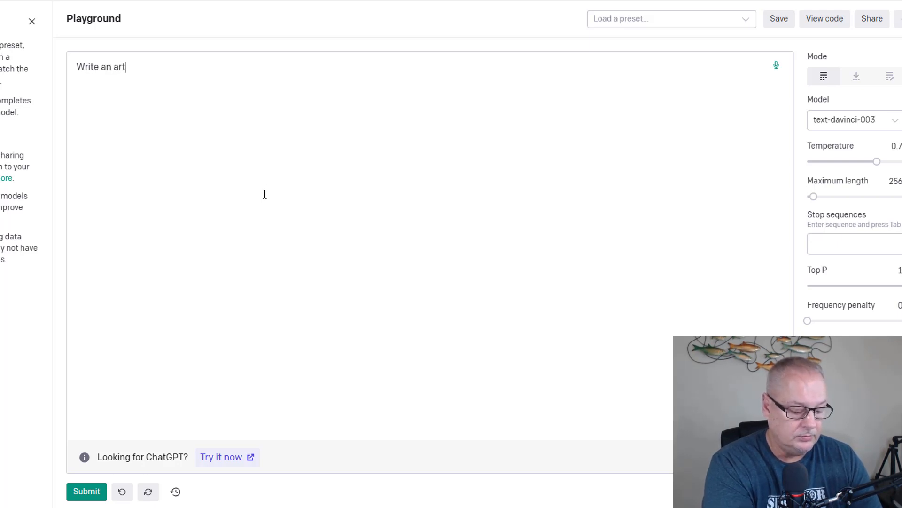
type("icle on the")
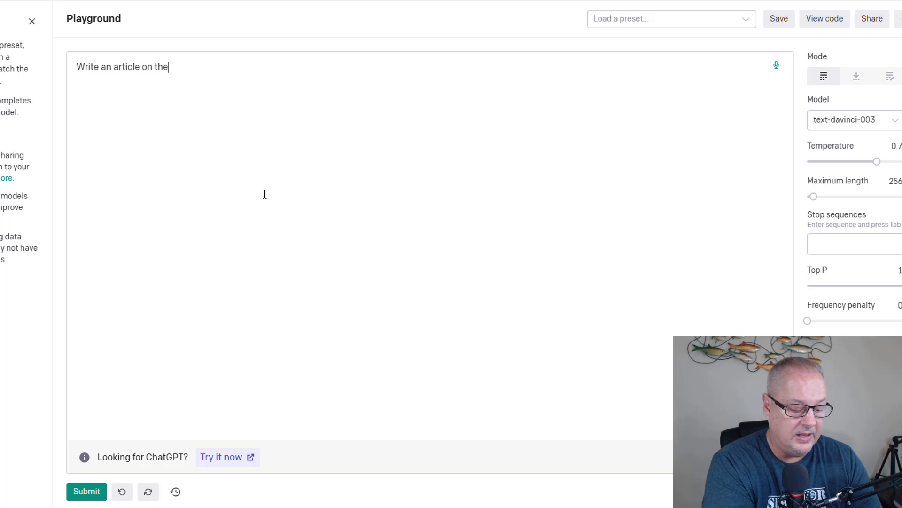
type("import")
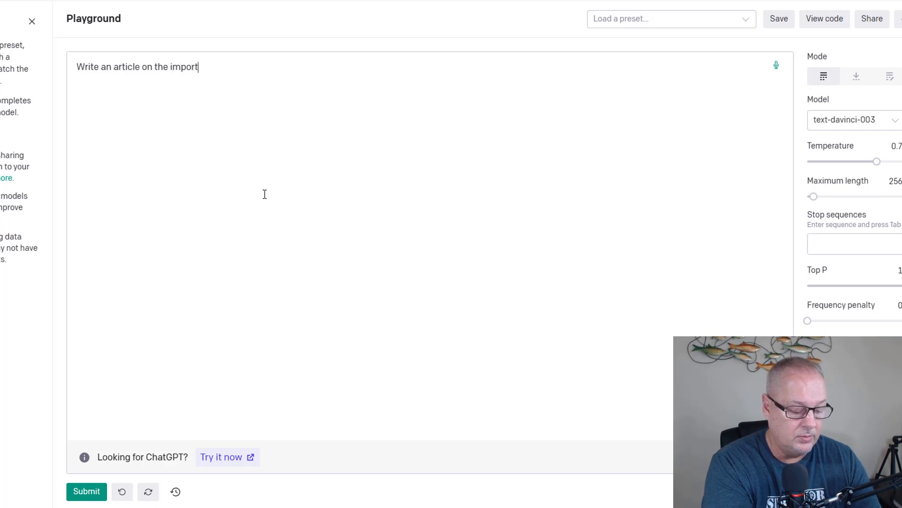
type("ance of")
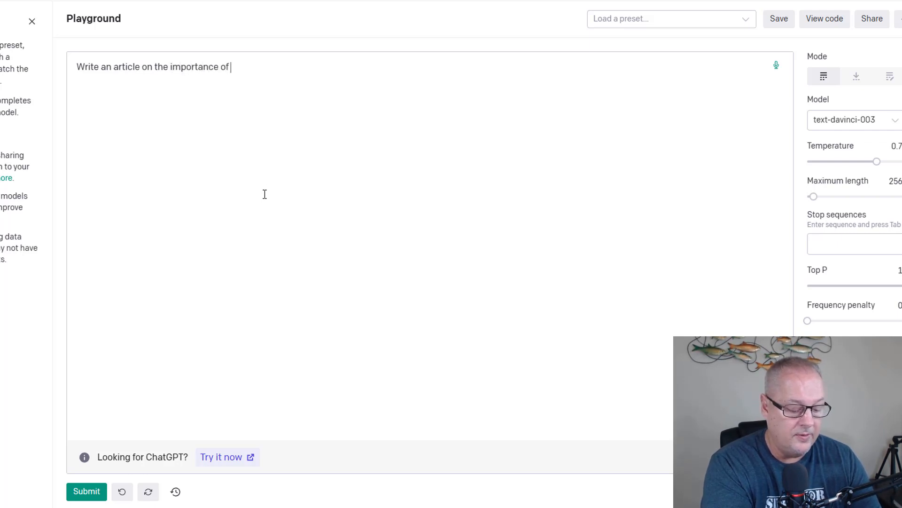
type("HVAC")
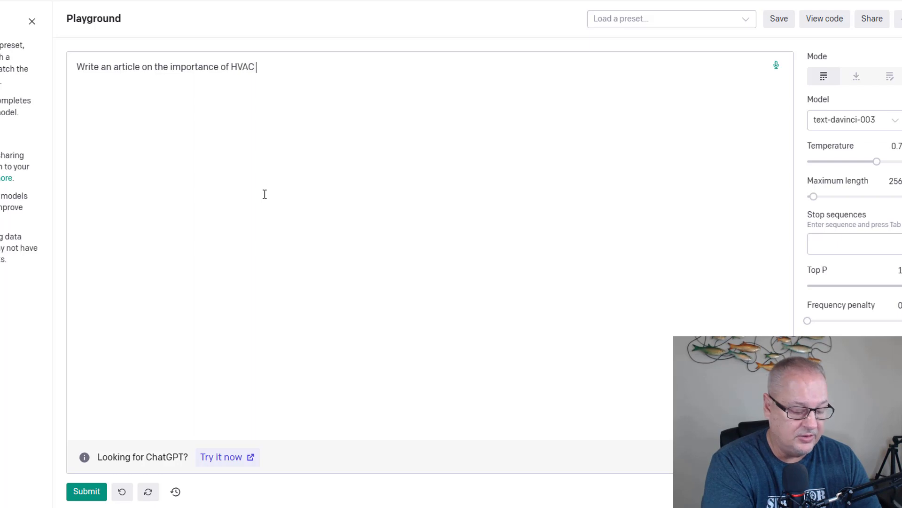
type("Maintenan")
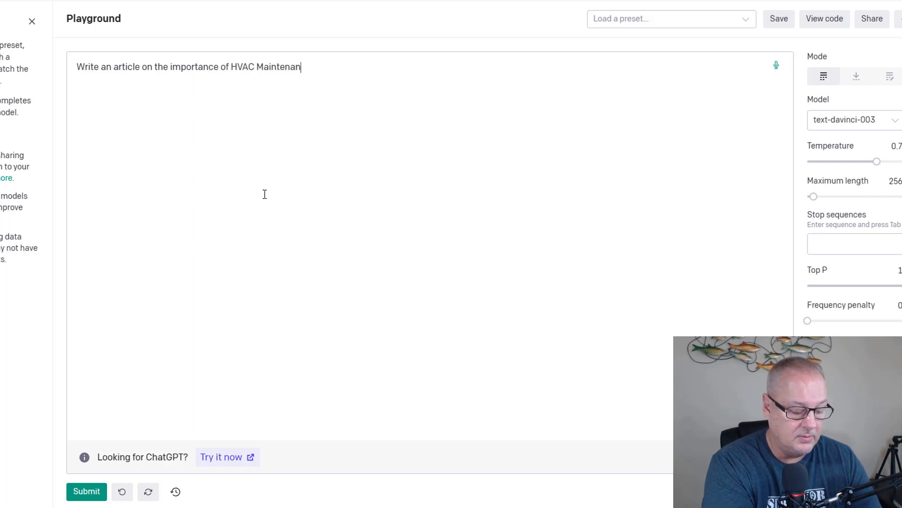
type("ce")
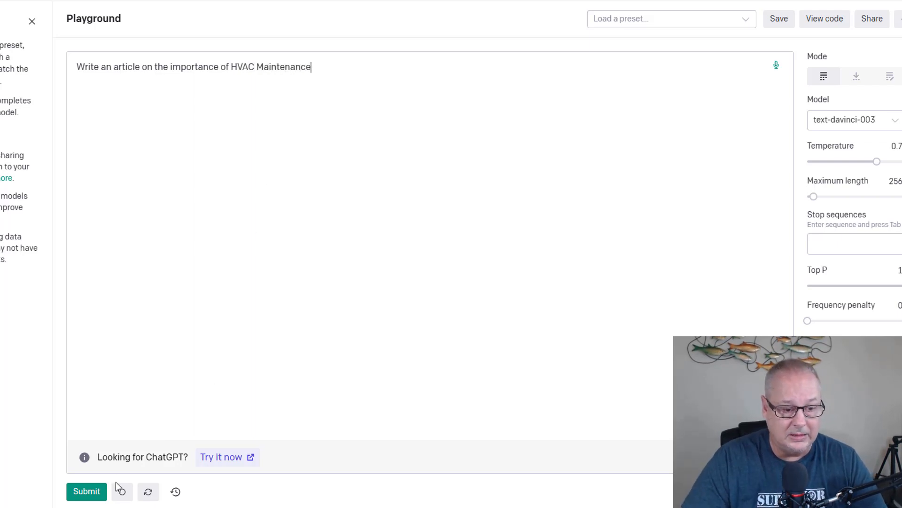
left_click(86, 490)
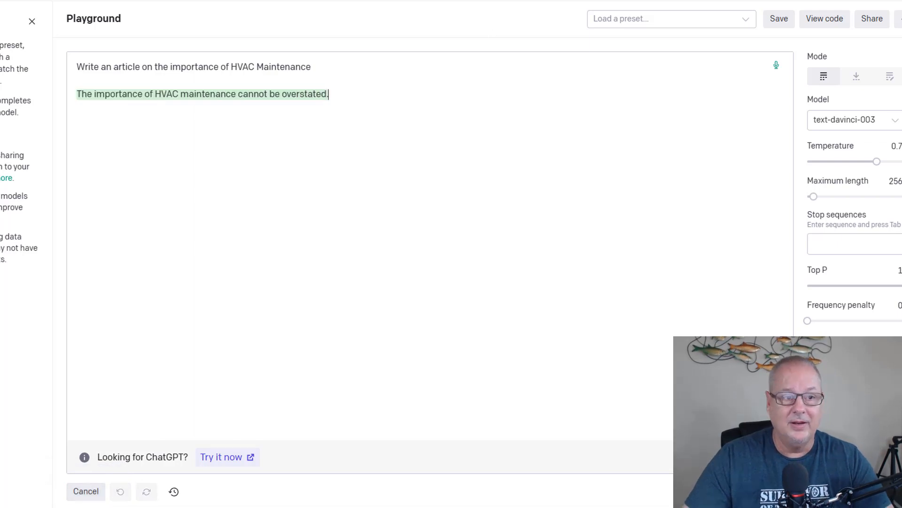